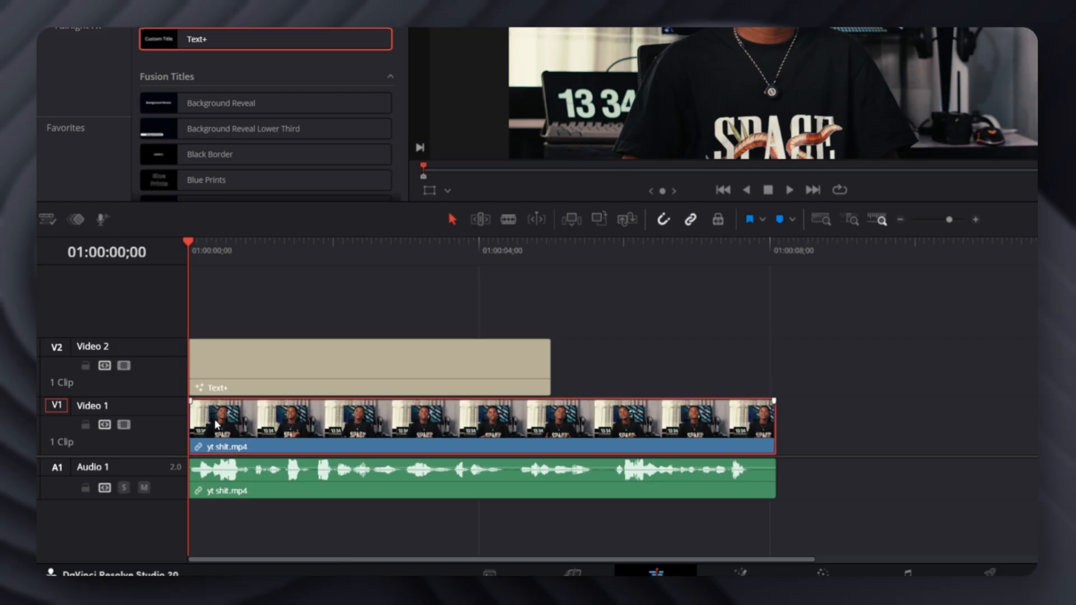
Alt-drag the V1 speaker clip up to V3 as a duplicate above the Text+ title
key("alt")
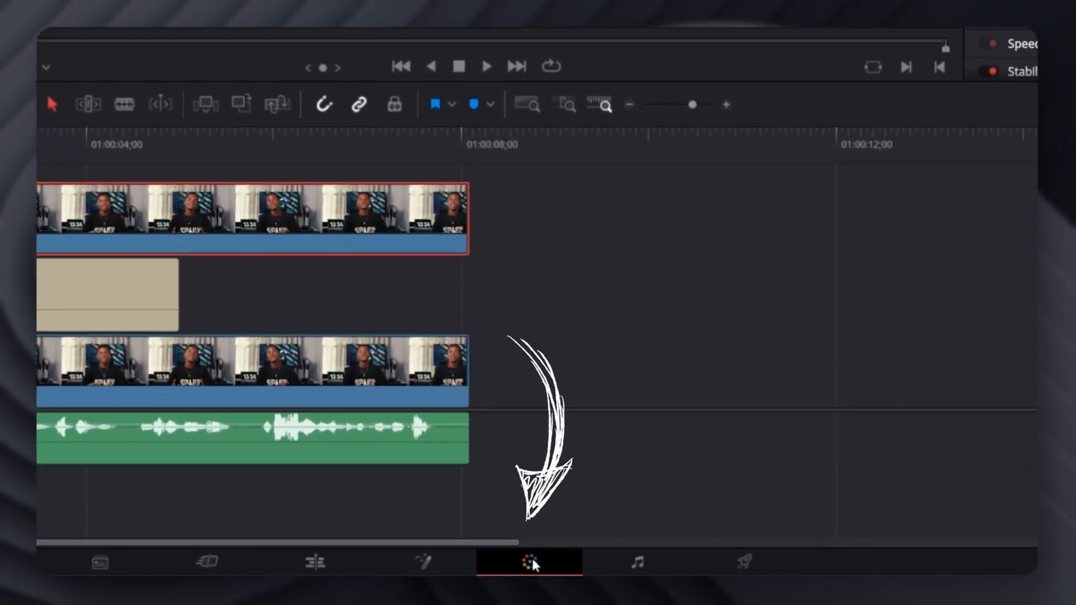
left_click(528, 561)
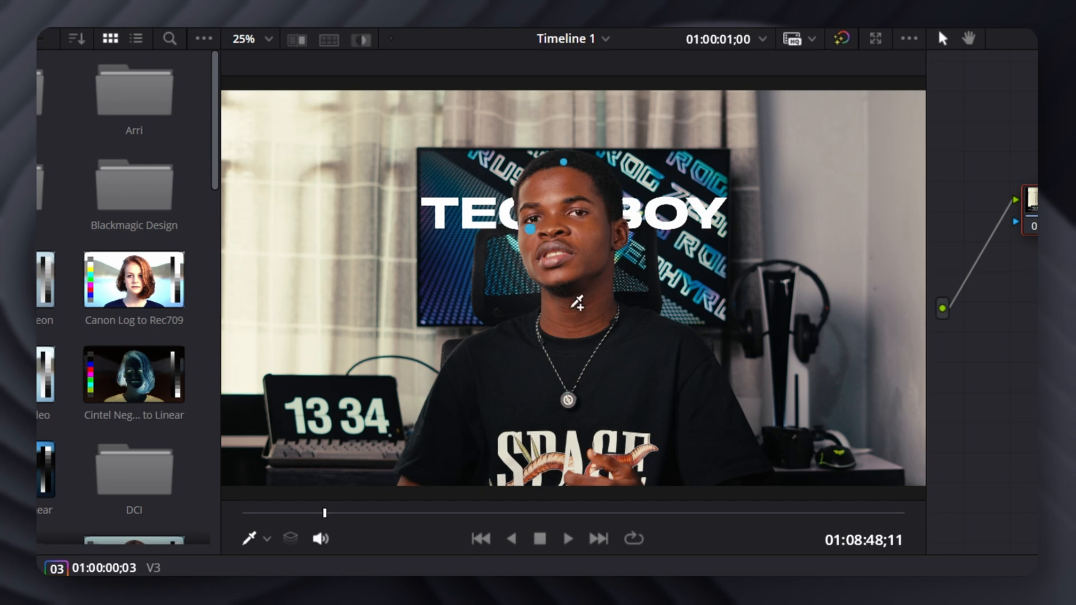
mouse_move(579, 306)
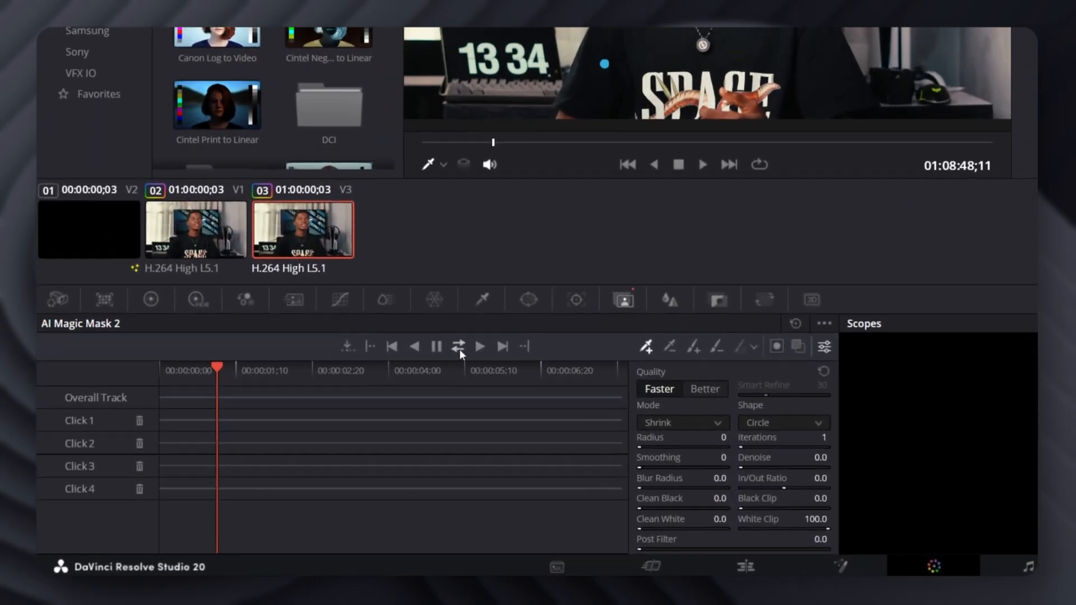
Track the Magic Mask forward and reverse, set Blur Radius 20.7, and return to the Edit page
left_click(459, 347)
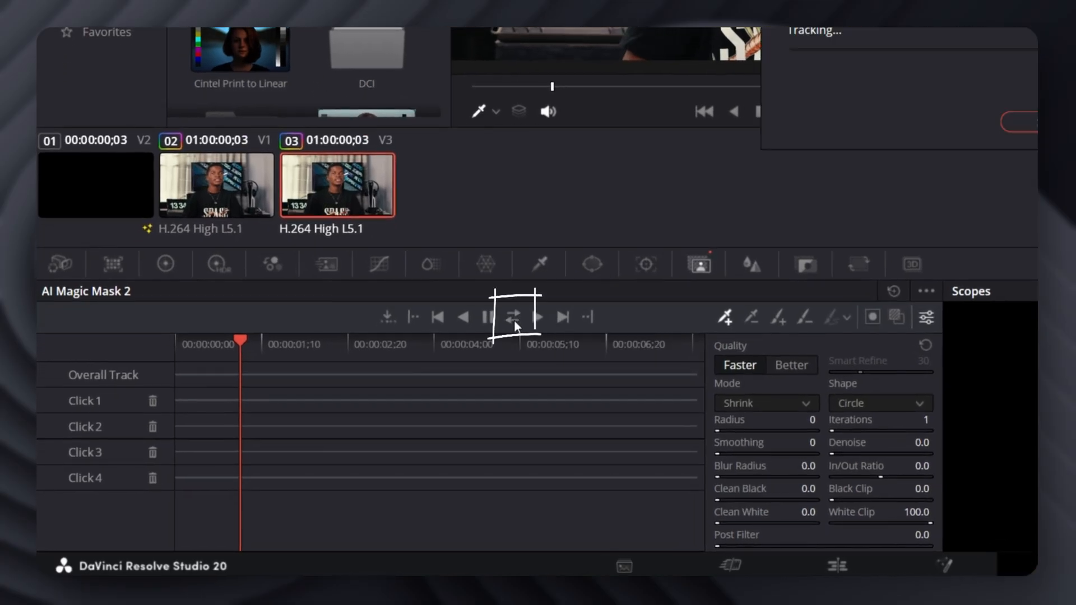
left_click(537, 316)
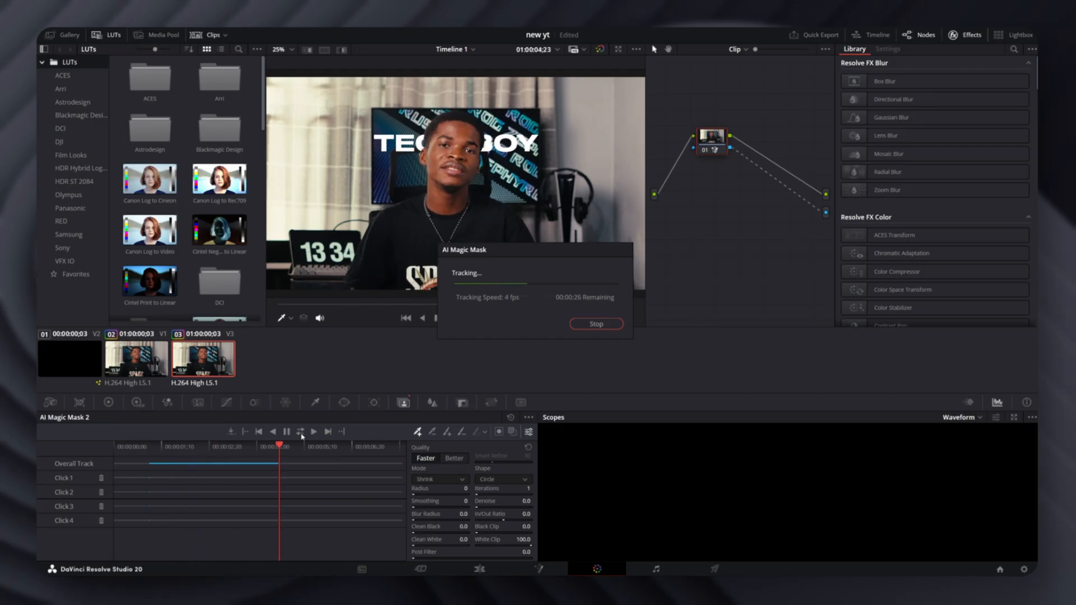
left_click(595, 323)
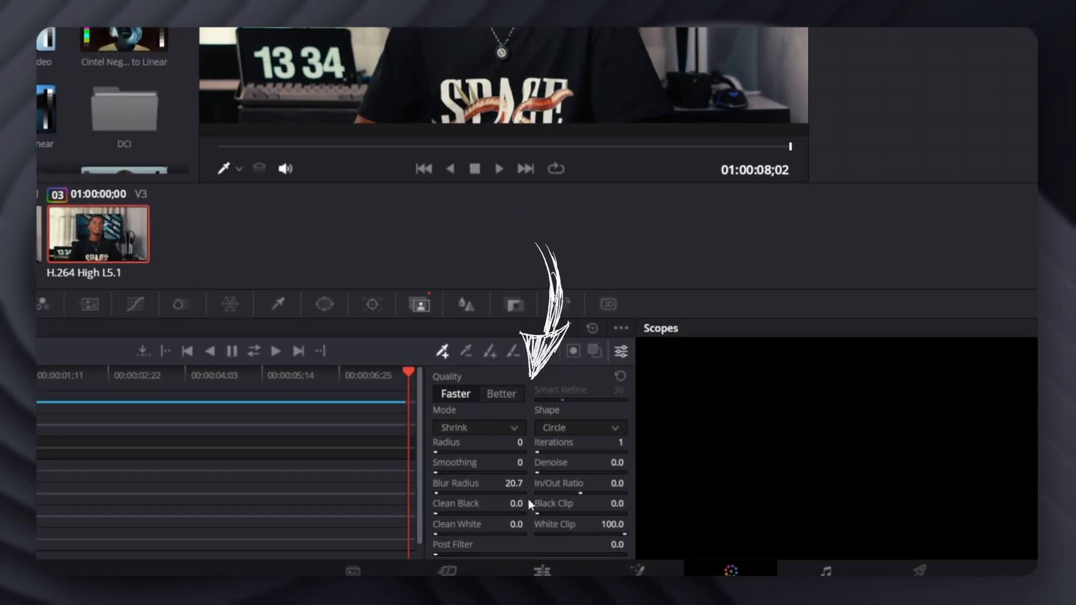
left_click(543, 570)
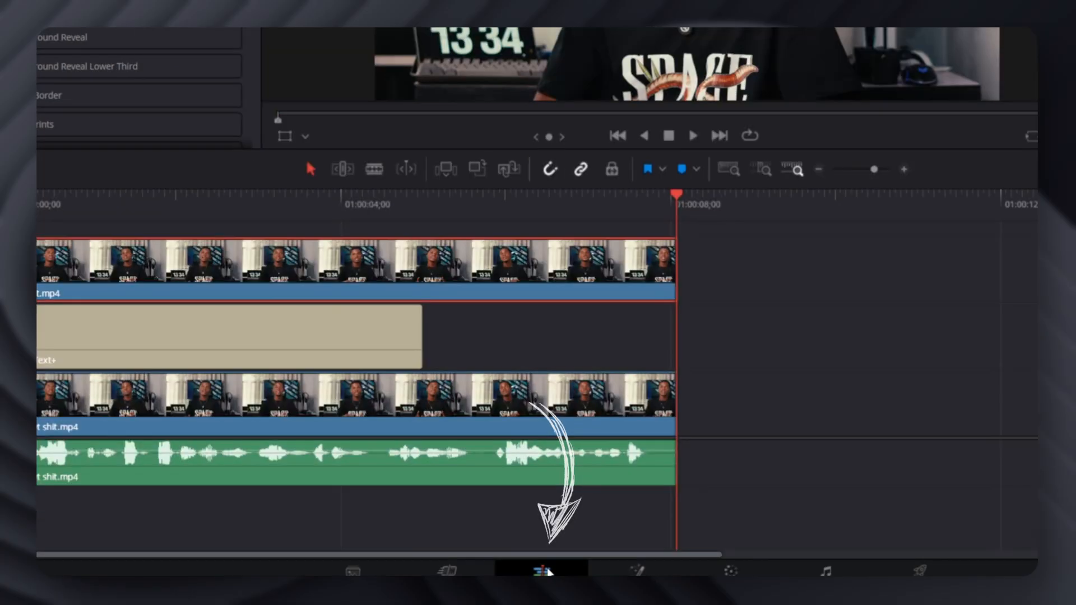